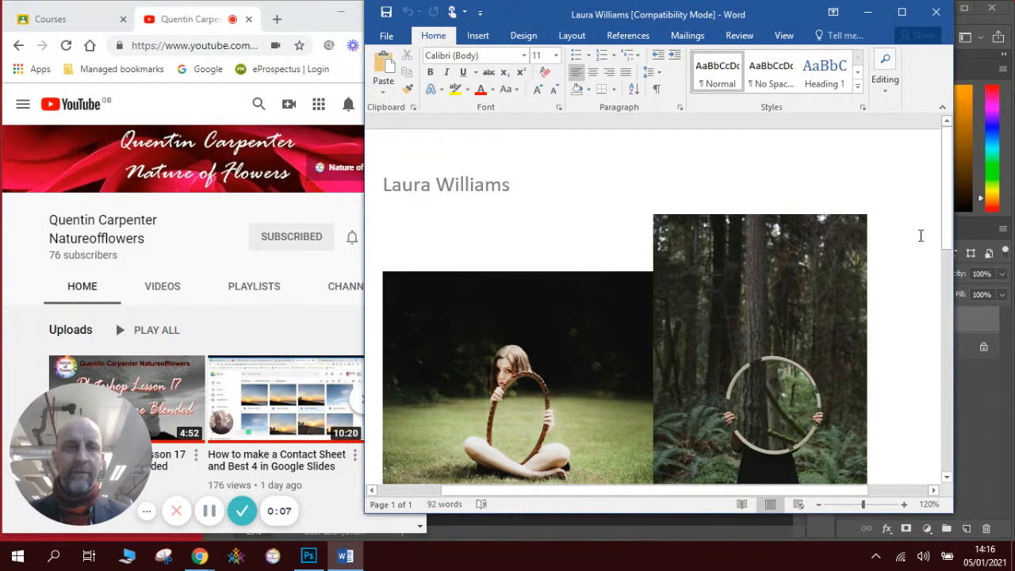
{"action": "mouse_move", "coordinate": [948, 220]}
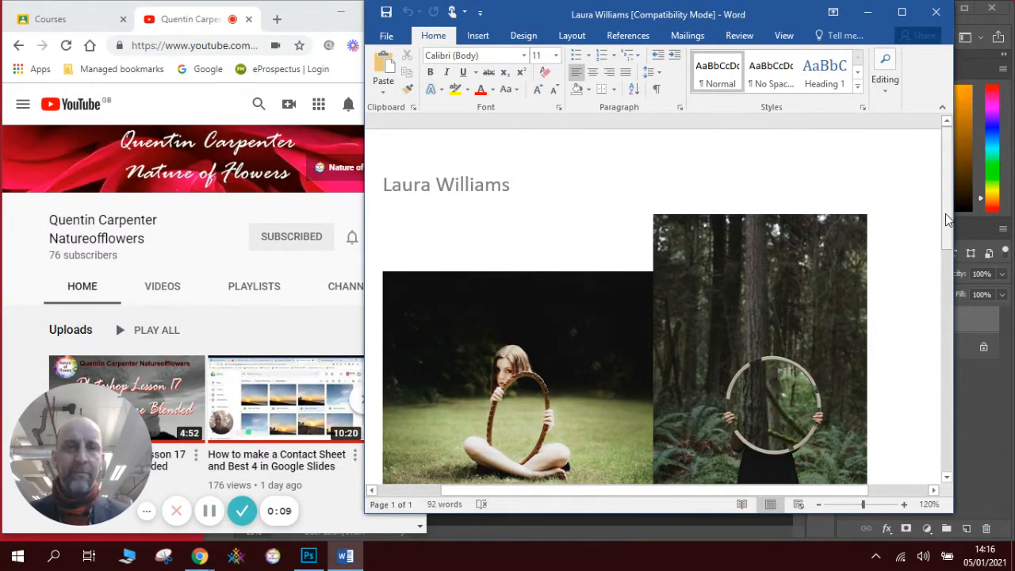
{"action": "scroll", "scroll_direction": "down", "scroll_amount": 3}
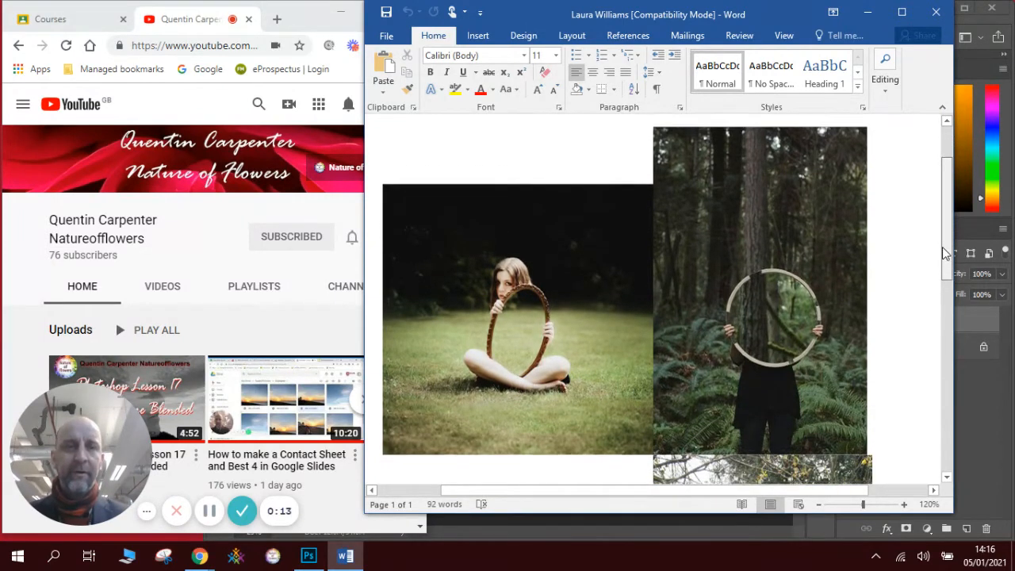
{"action": "scroll", "scroll_direction": "down", "scroll_amount": 3}
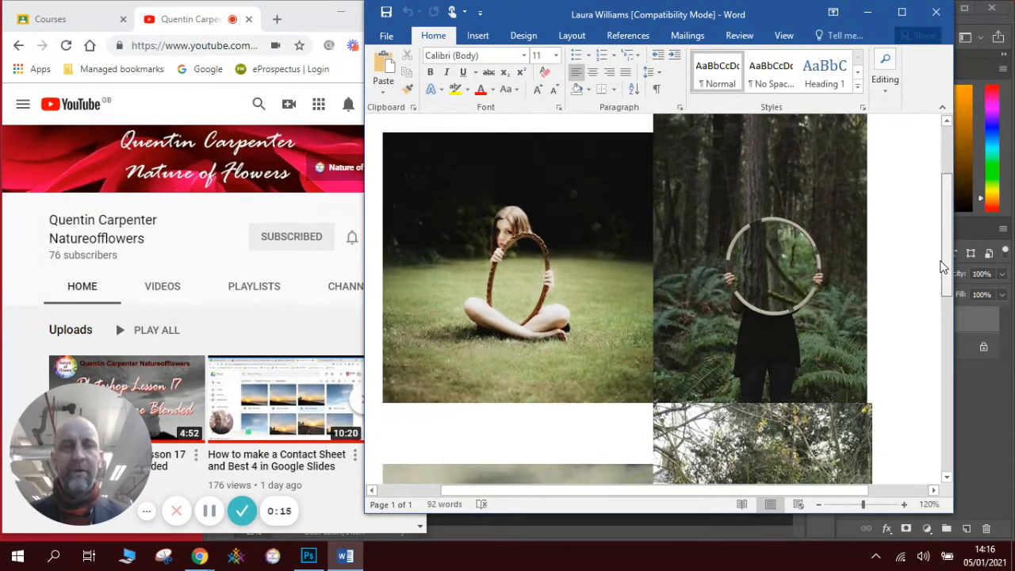
{"action": "scroll", "scroll_direction": "down", "scroll_amount": 3}
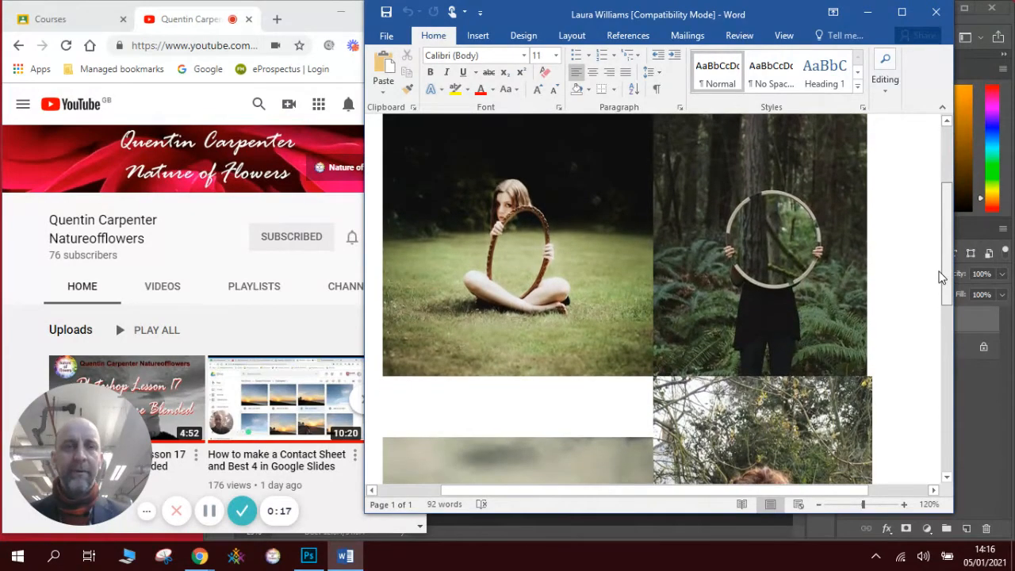
{"action": "scroll", "scroll_direction": "down", "scroll_amount": 3}
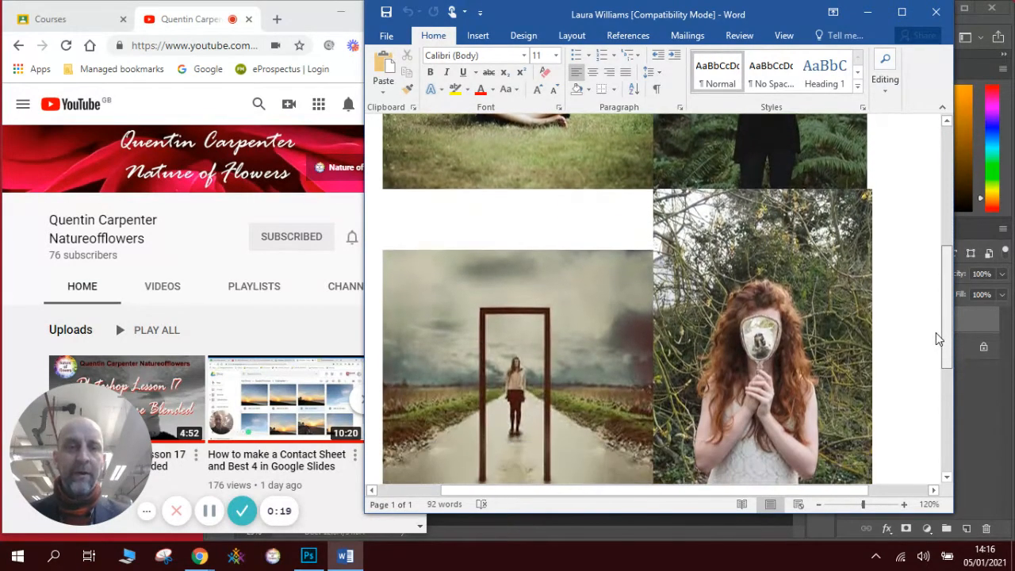
{"action": "scroll", "scroll_direction": "down", "scroll_amount": 3}
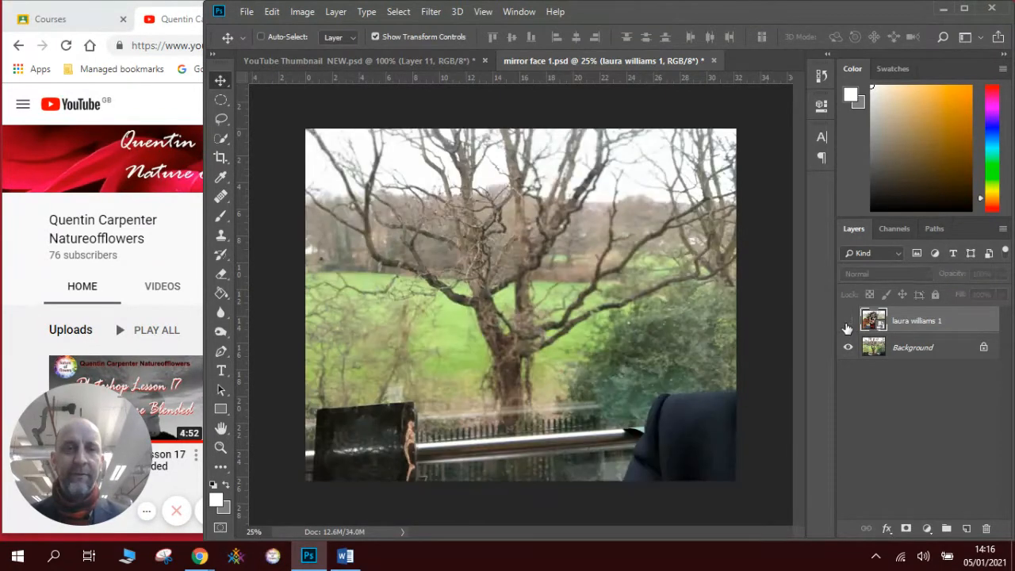
{"action": "left_click", "coordinate": [848, 321]}
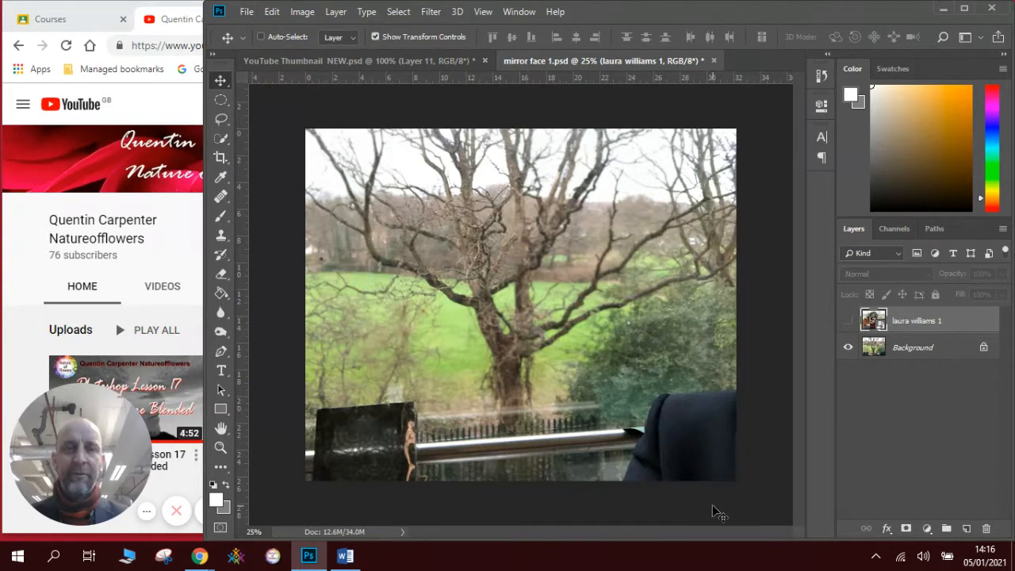
{"action": "mouse_move", "coordinate": [468, 257]}
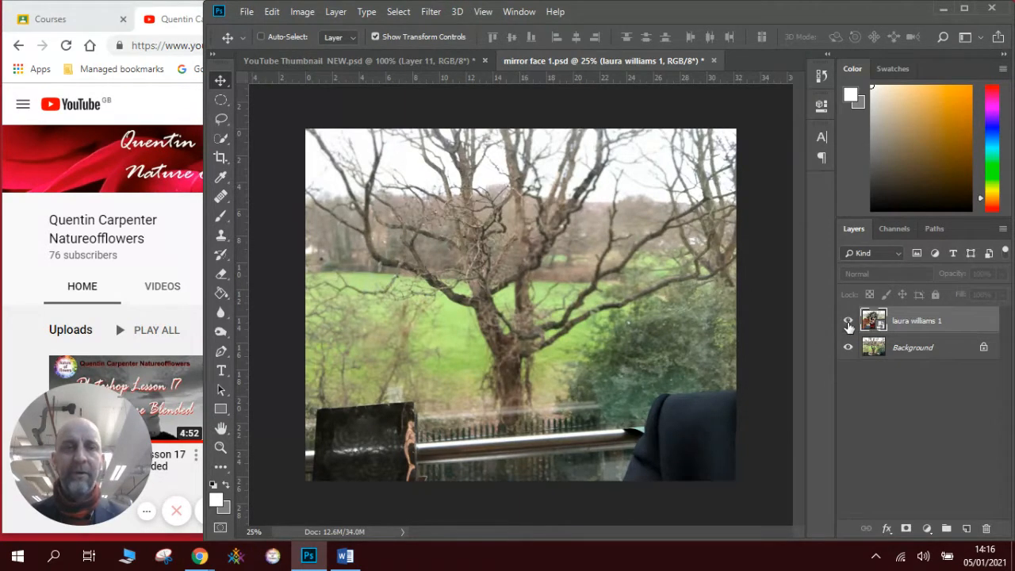
{"action": "left_click", "coordinate": [849, 320]}
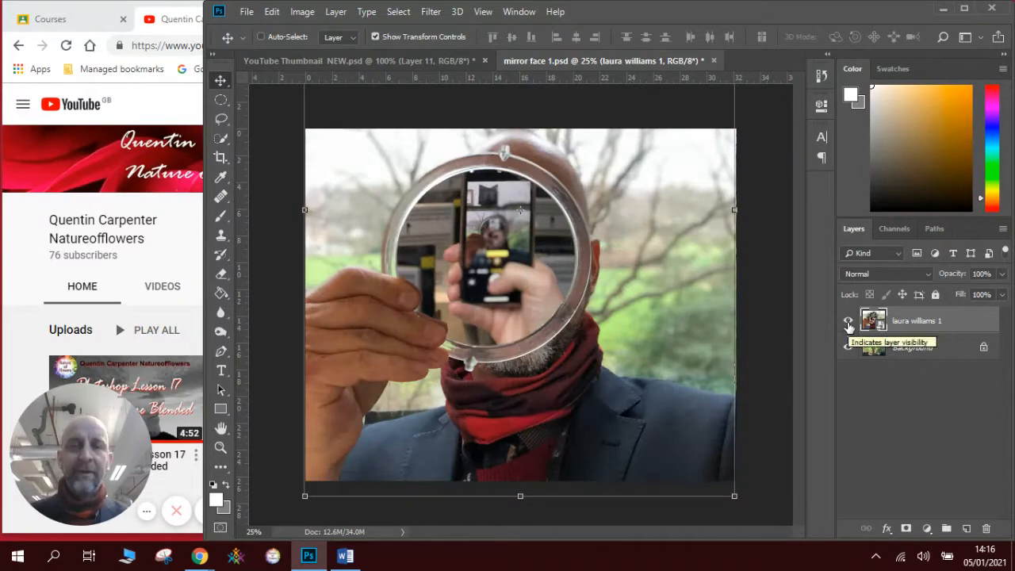
{"action": "left_click", "coordinate": [848, 321]}
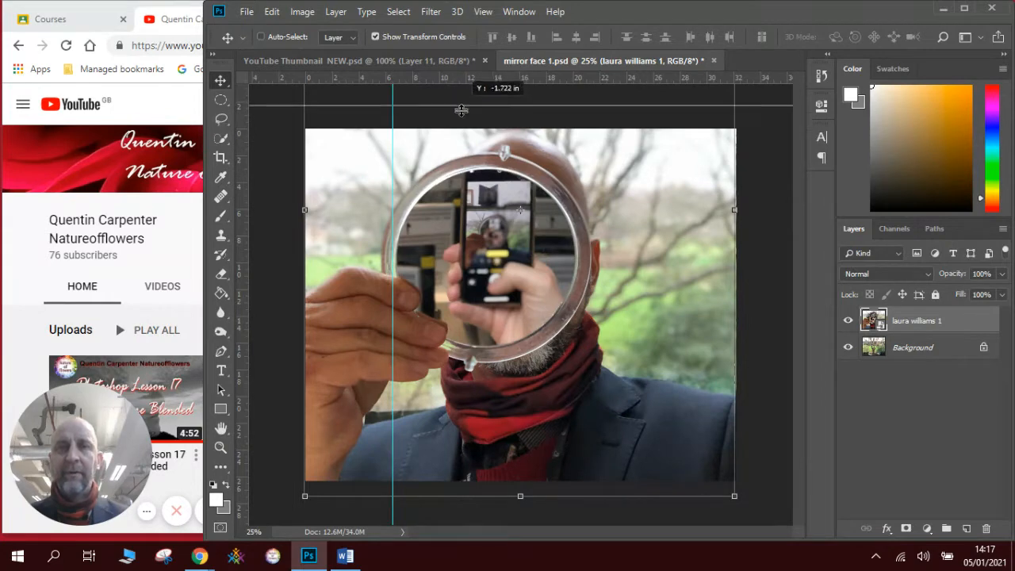
Drag a guide to the top edge of the mirror glass and check the View menu
{"action": "left_click_drag", "start_coordinate": [461, 106], "coordinate": [462, 167]}
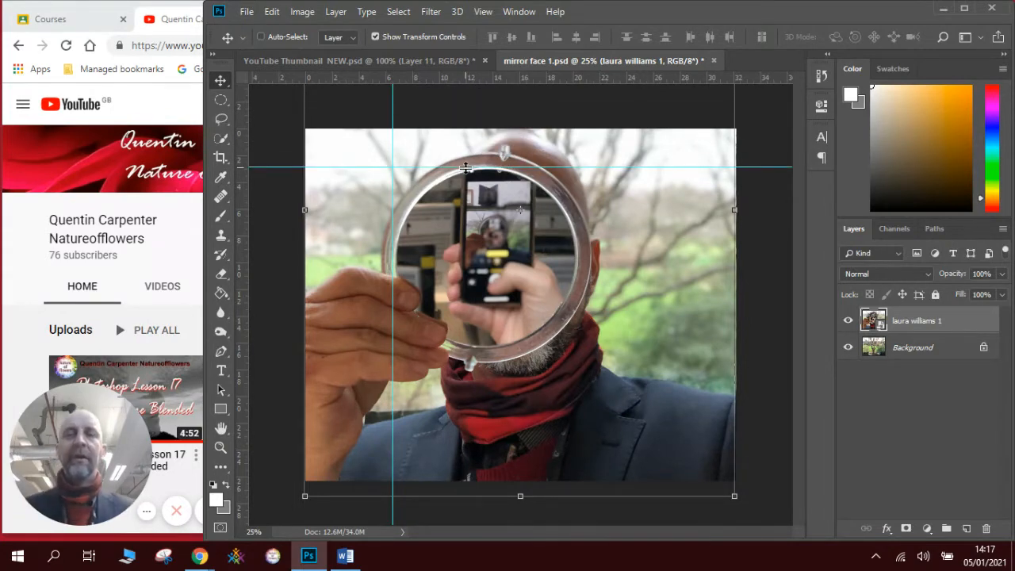
{"action": "left_click", "coordinate": [482, 11]}
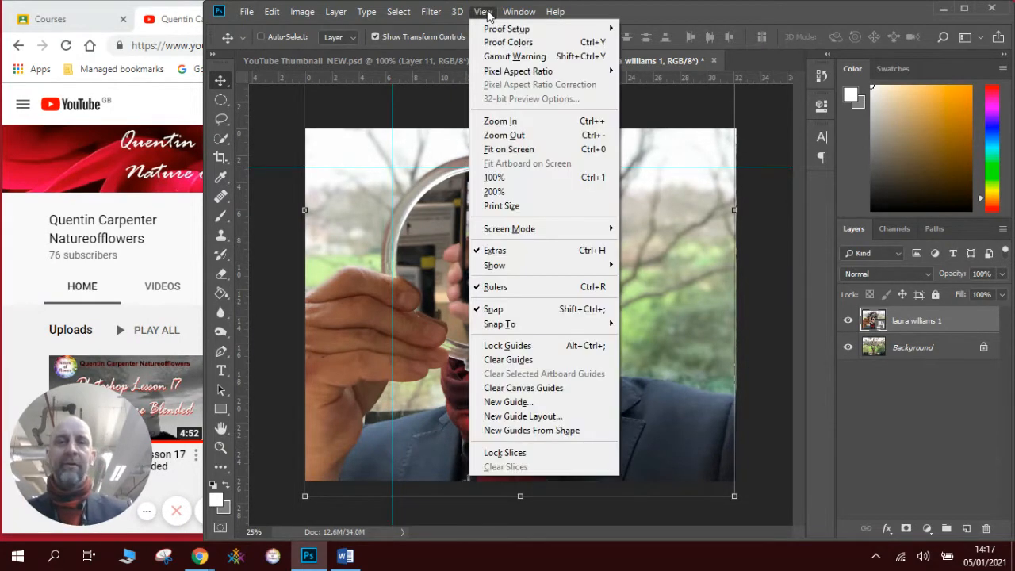
{"action": "left_click", "coordinate": [457, 12]}
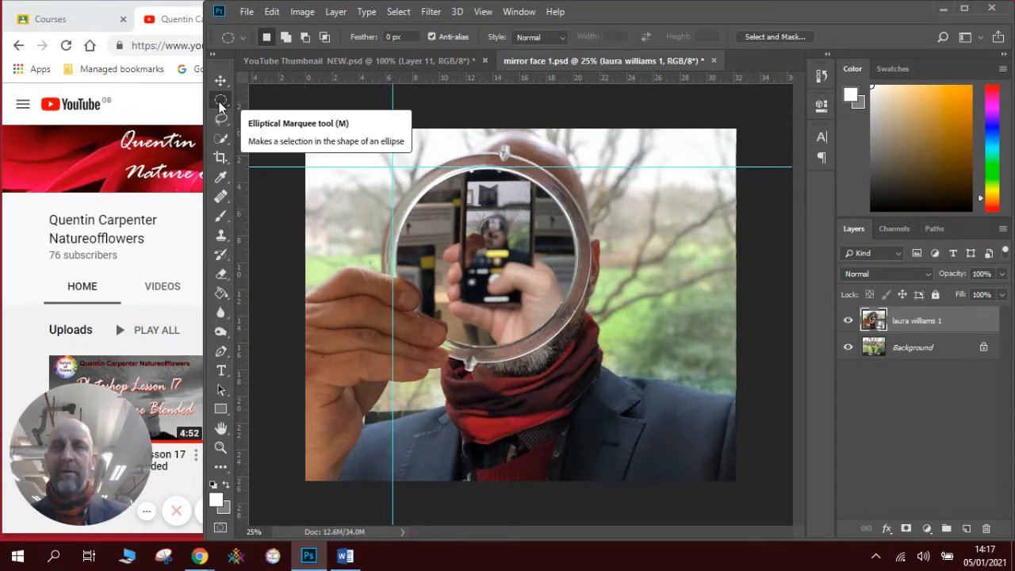
{"action": "mouse_move", "coordinate": [390, 167]}
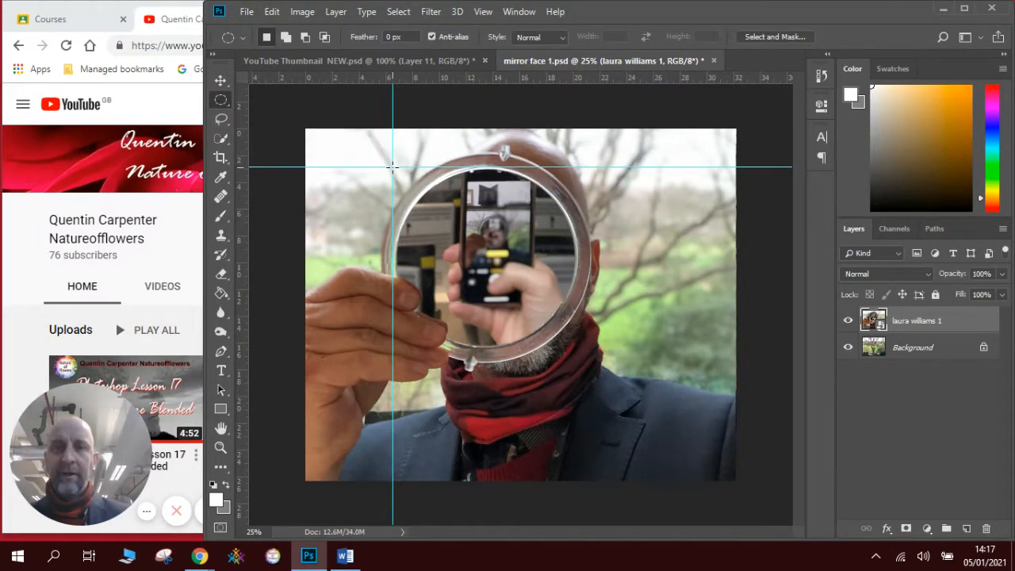
Draw a circular marquee over the mirror glass and cut it from the portrait layer
{"action": "left_click_drag", "start_coordinate": [397, 170], "coordinate": [523, 294]}
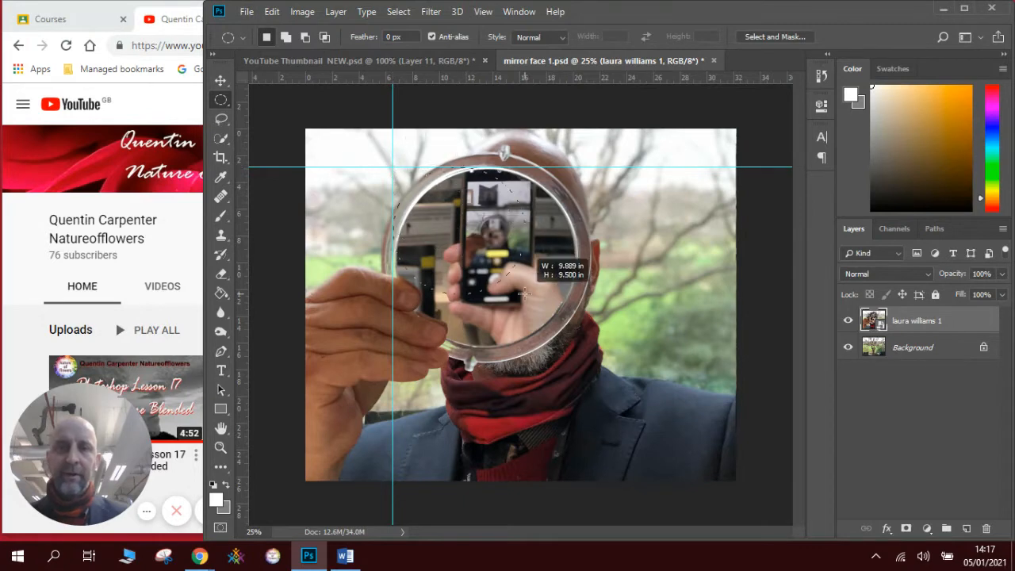
{"action": "left_click_drag", "start_coordinate": [523, 298], "coordinate": [577, 344]}
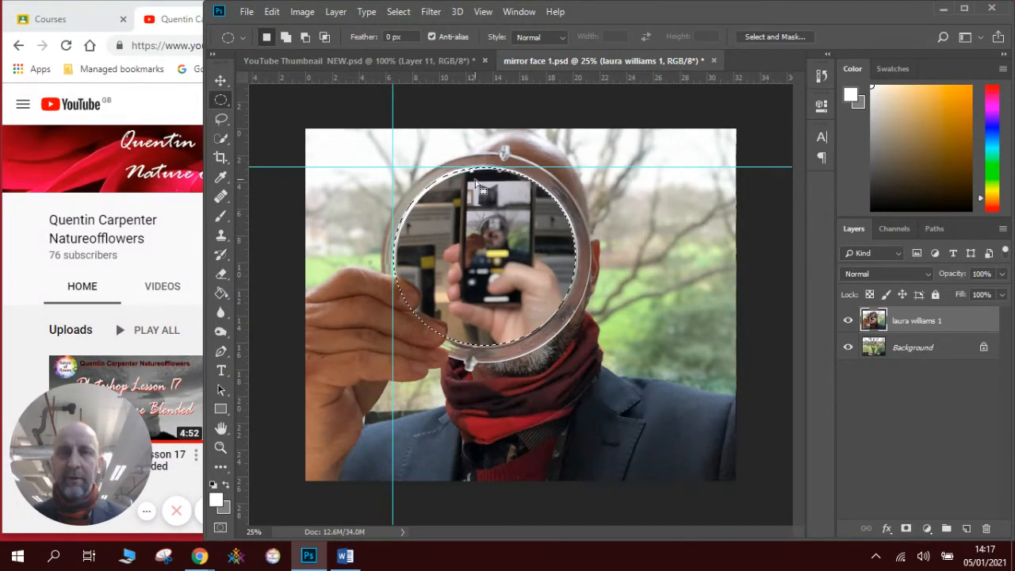
{"action": "left_click", "coordinate": [272, 11]}
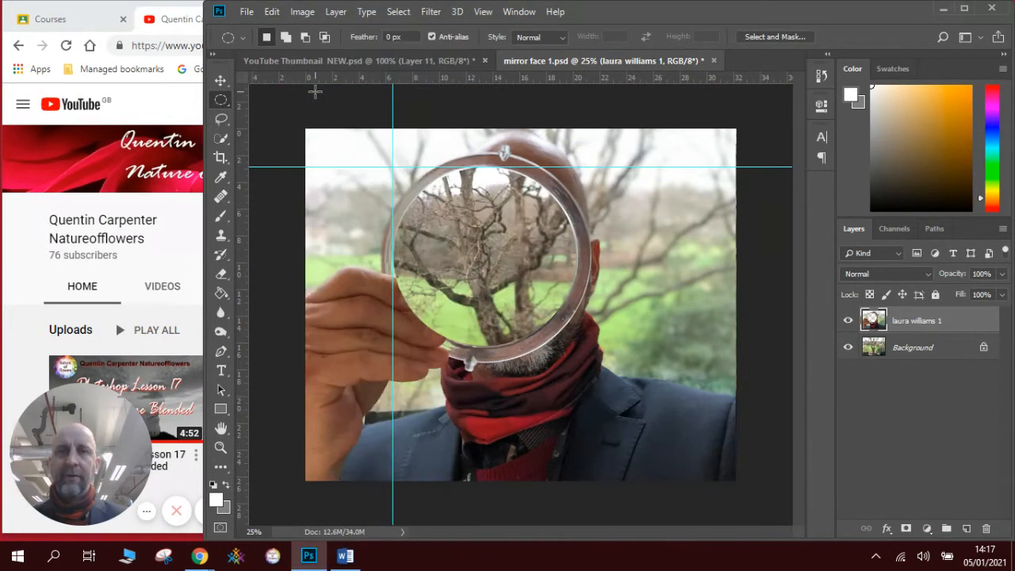
{"action": "left_click", "coordinate": [271, 11]}
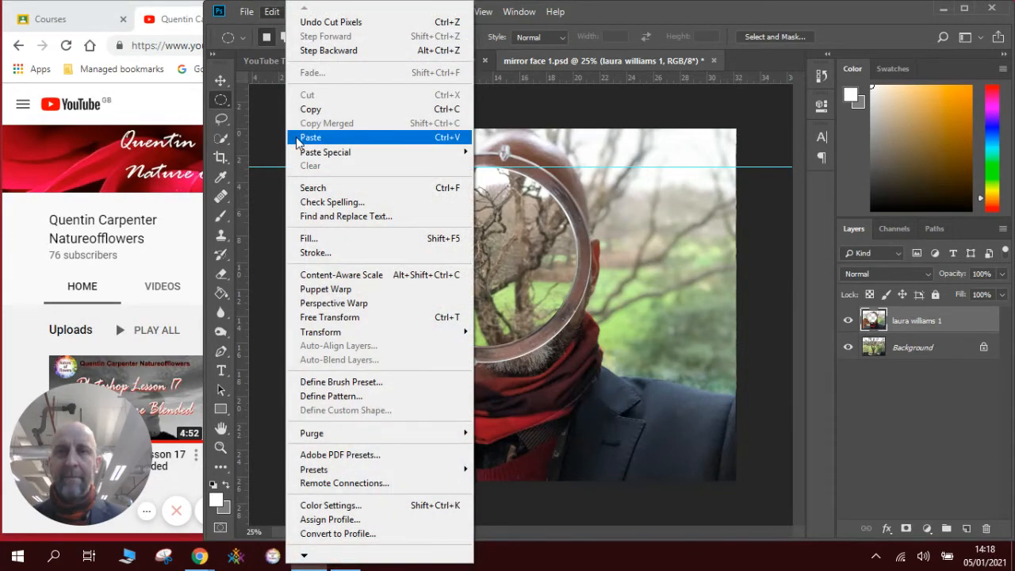
Paste the cut glass pixels back in place as Layer 1
{"action": "left_click", "coordinate": [310, 137]}
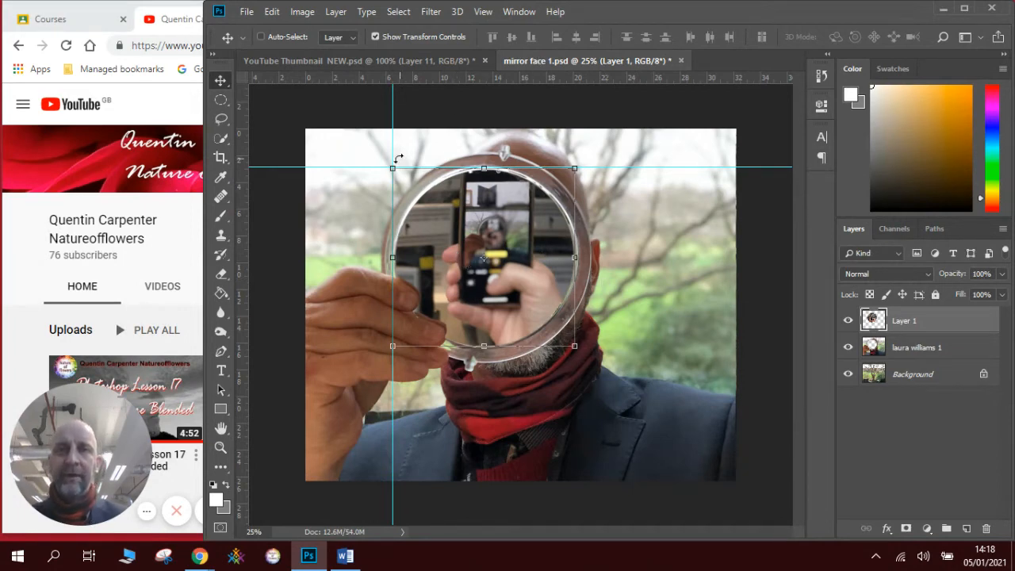
{"action": "left_click", "coordinate": [483, 11]}
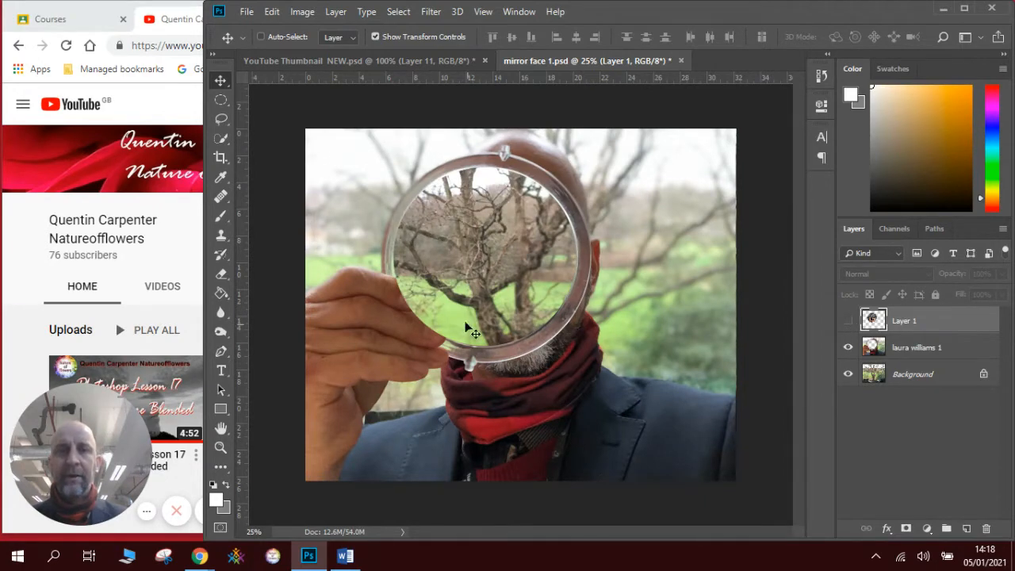
{"action": "mouse_move", "coordinate": [647, 282]}
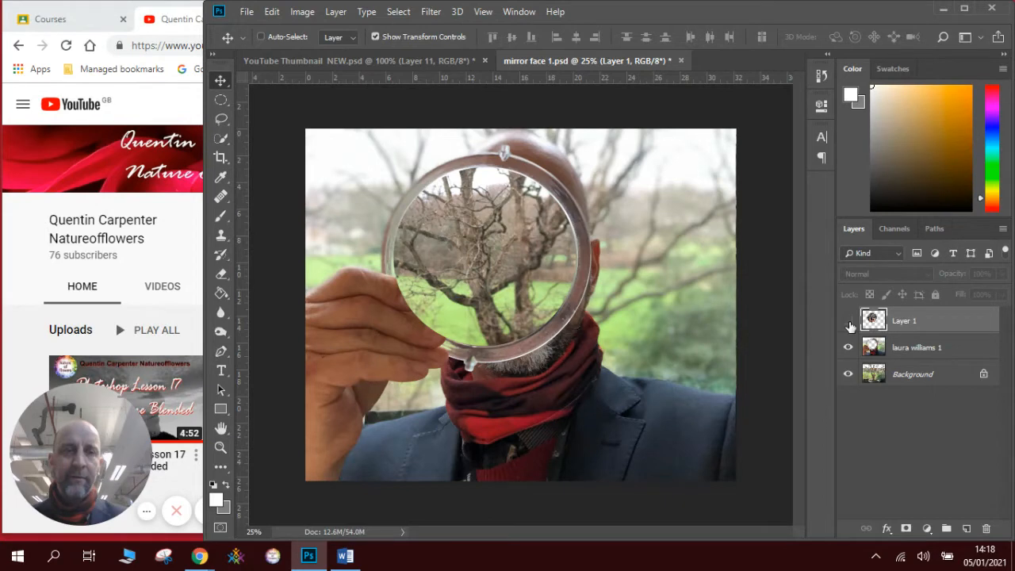
{"action": "left_click", "coordinate": [848, 320]}
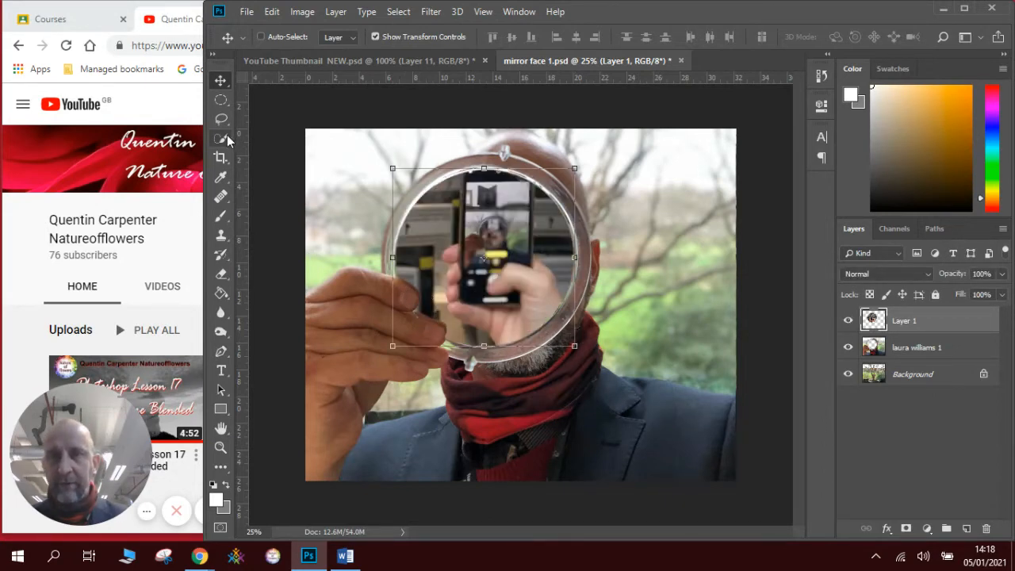
{"action": "left_click", "coordinate": [221, 139]}
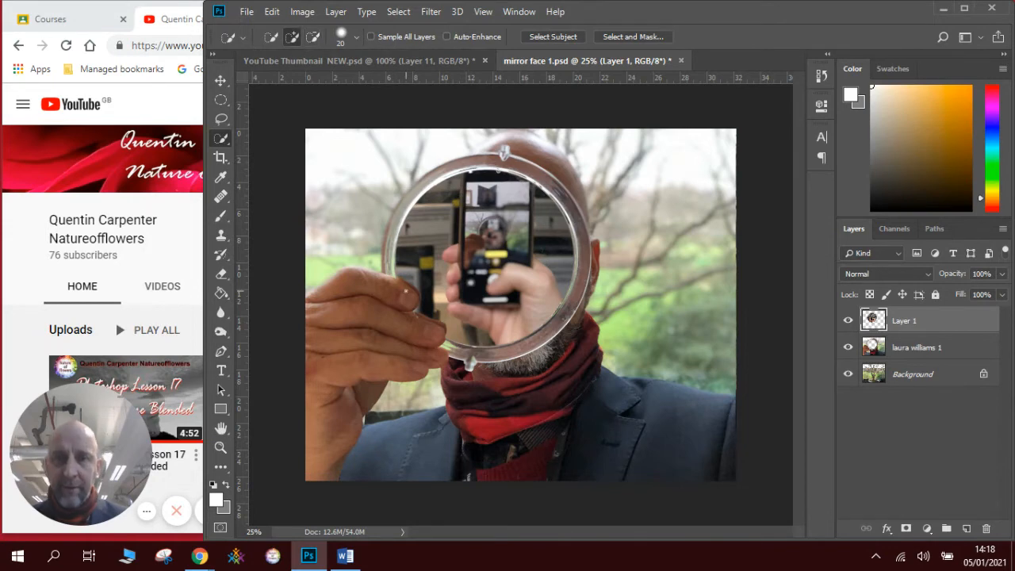
Copy the fingers over the glass onto Layer 2 and hide Layer 1
{"action": "left_click_drag", "start_coordinate": [401, 286], "coordinate": [432, 353]}
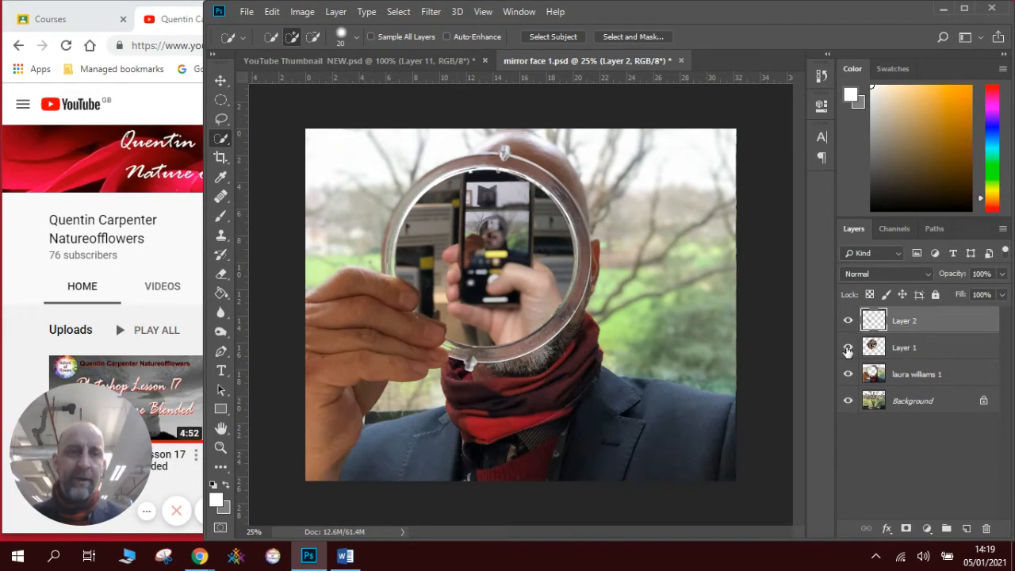
{"action": "left_click", "coordinate": [847, 347]}
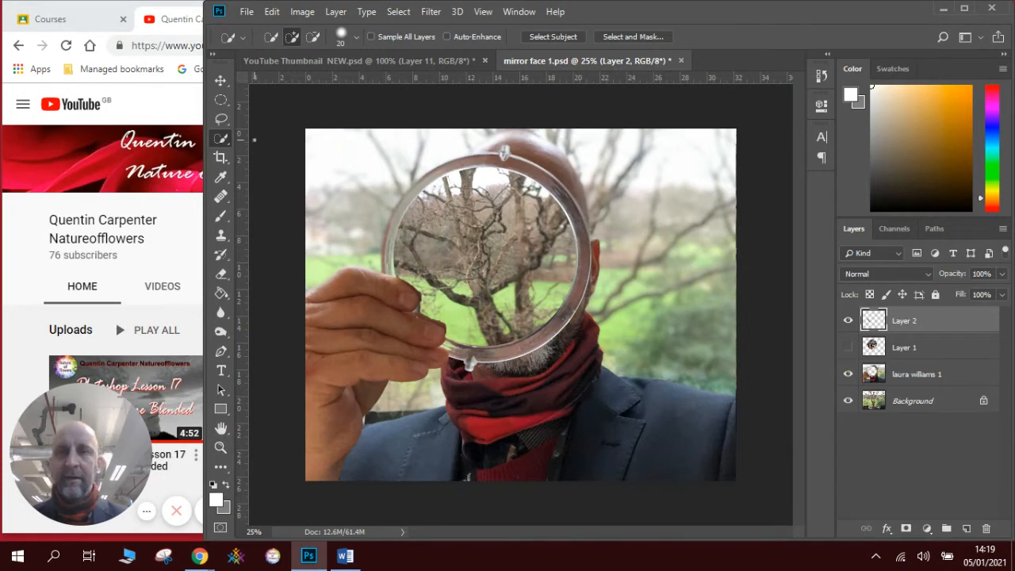
{"action": "left_click", "coordinate": [220, 80]}
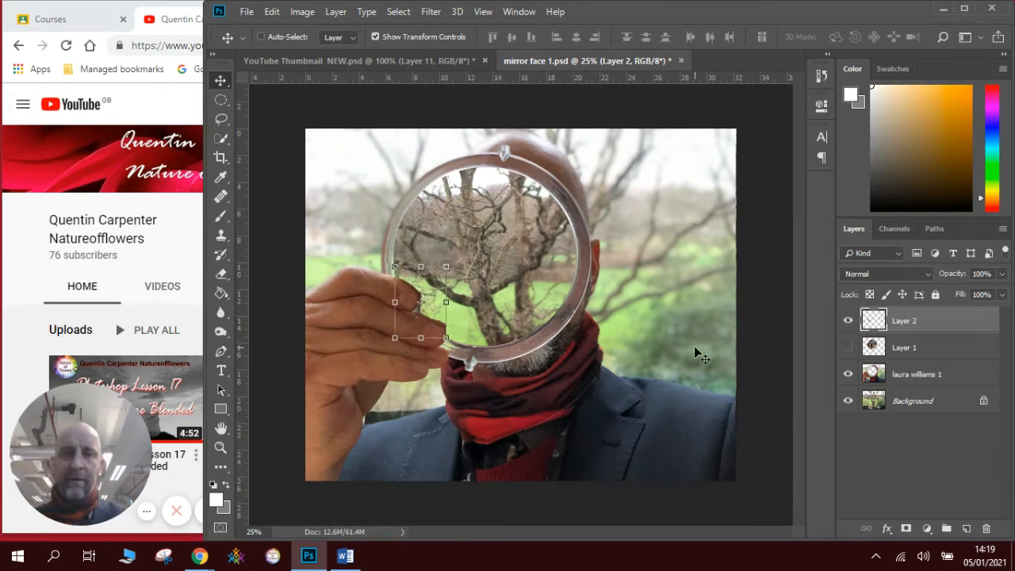
{"action": "left_click", "coordinate": [221, 99]}
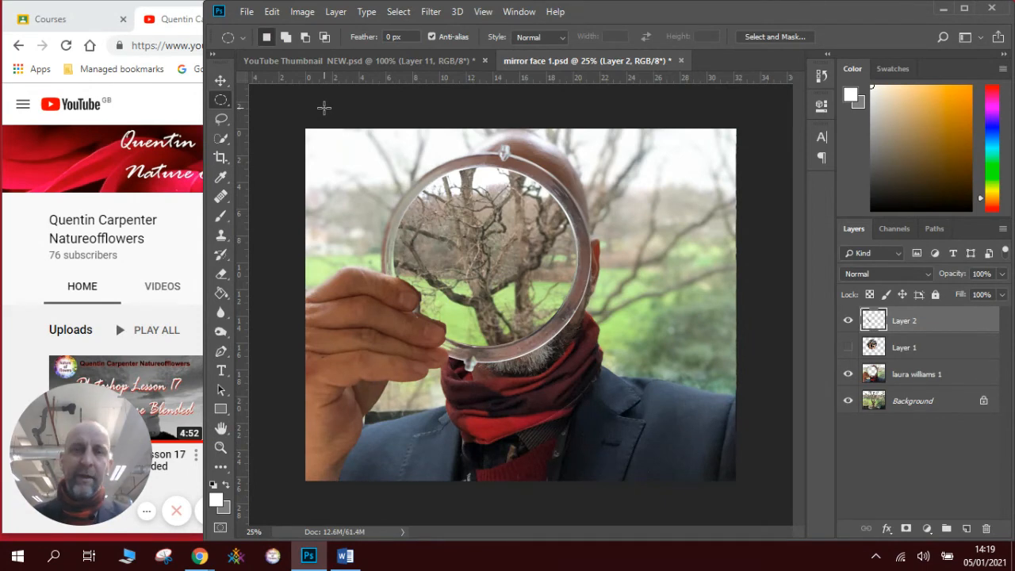
{"action": "mouse_move", "coordinate": [638, 196]}
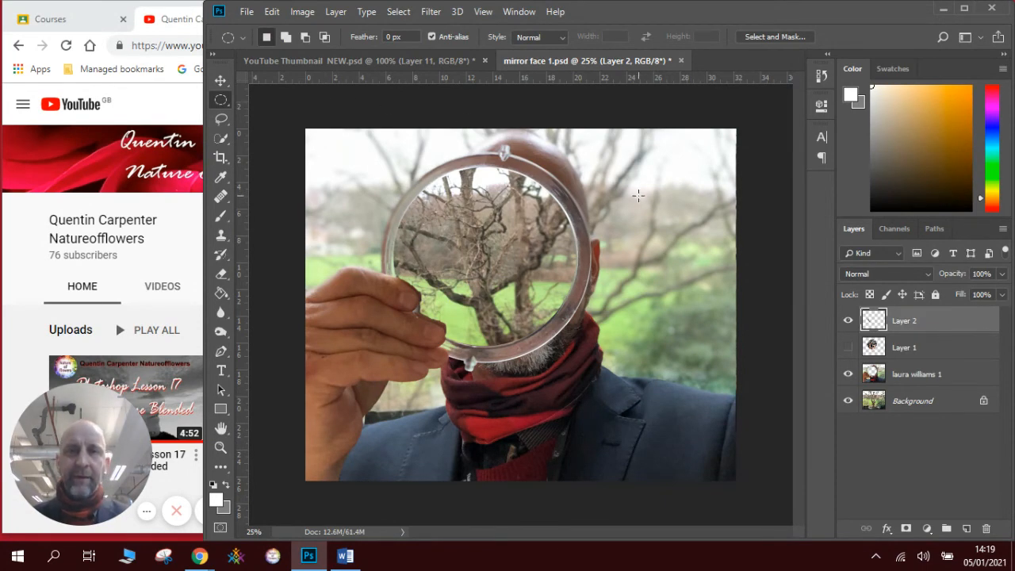